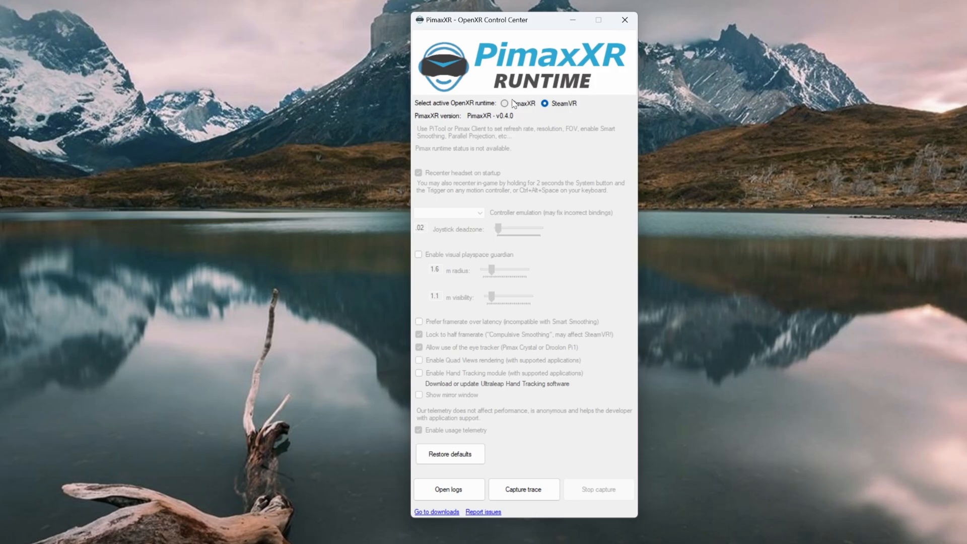
Select PimaxXR as the active runtime, leave 'Prefer framerate over latency' off and enable 'Lock to half framerate'
click(505, 103)
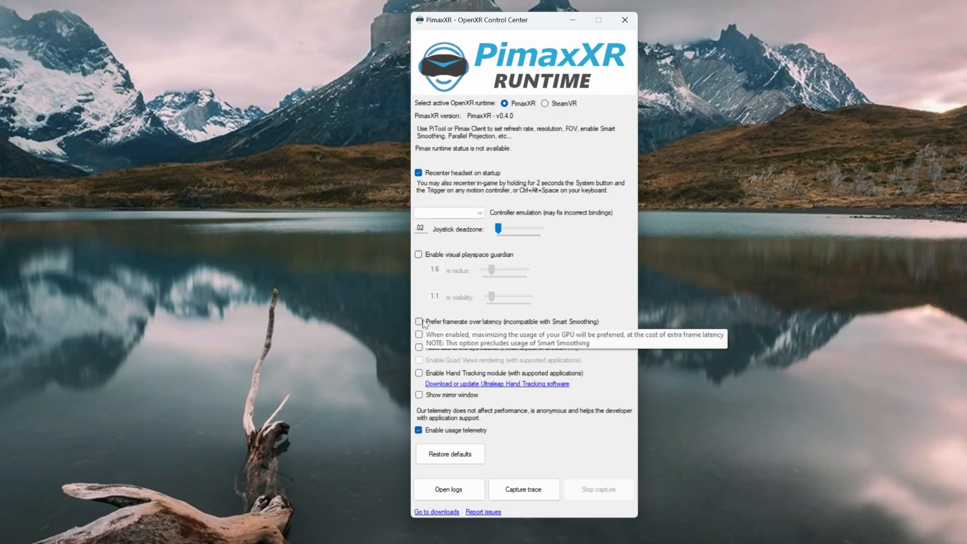
click(419, 321)
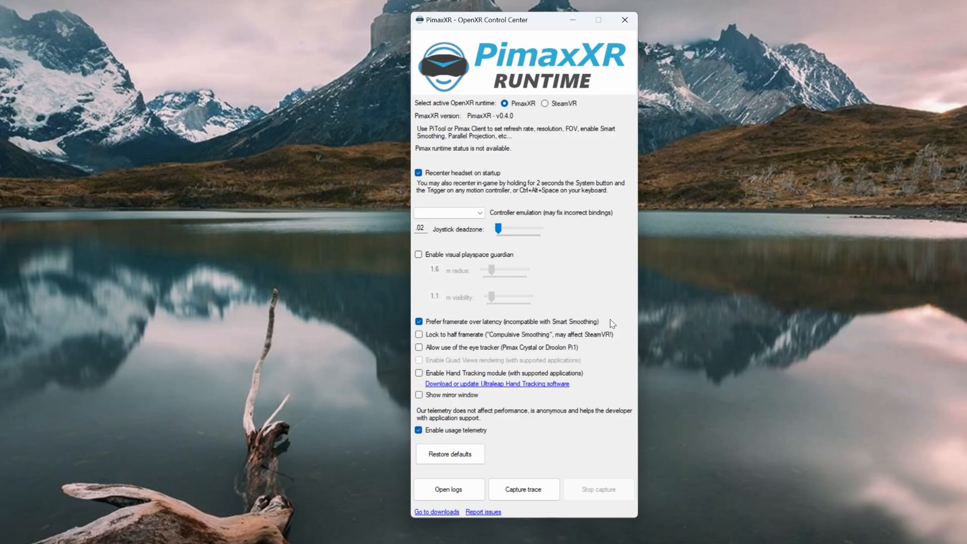
mouse_move(561, 327)
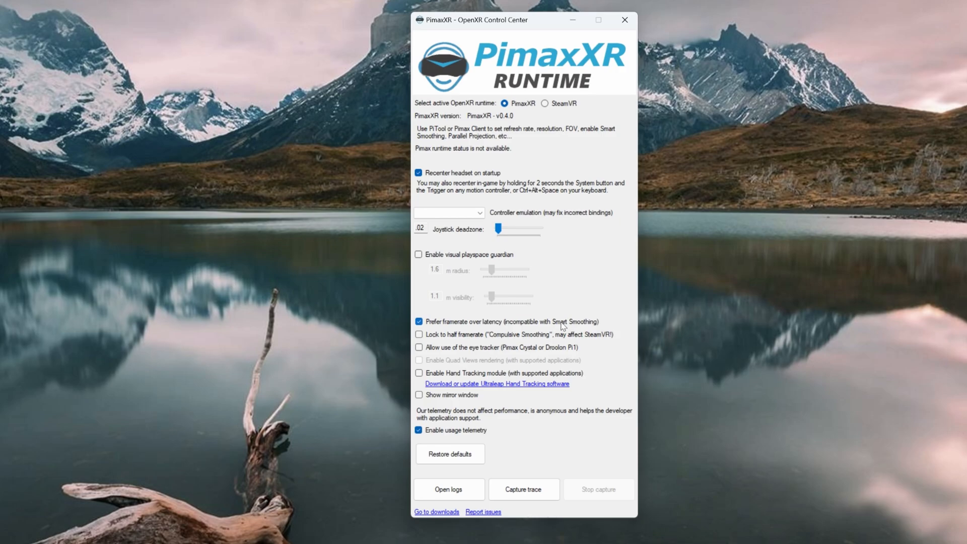
click(419, 321)
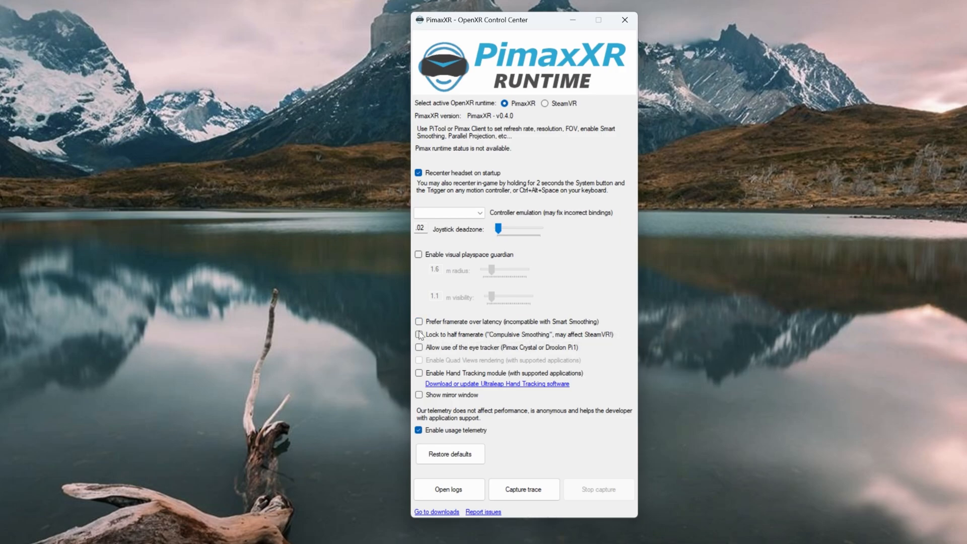
click(419, 335)
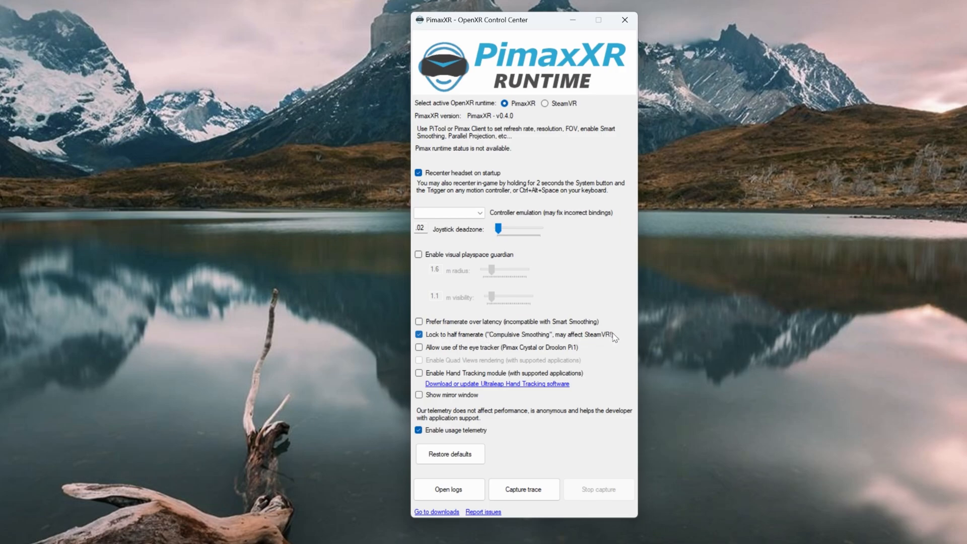
mouse_move(618, 336)
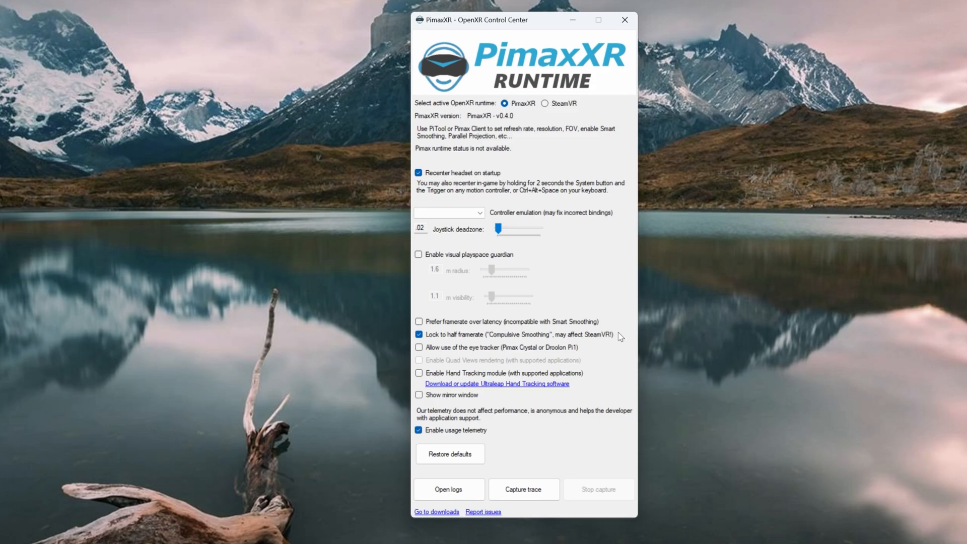
Disable half-framerate locking, enable eye-tracker use, and leave the mirror window off after toggling it
click(419, 334)
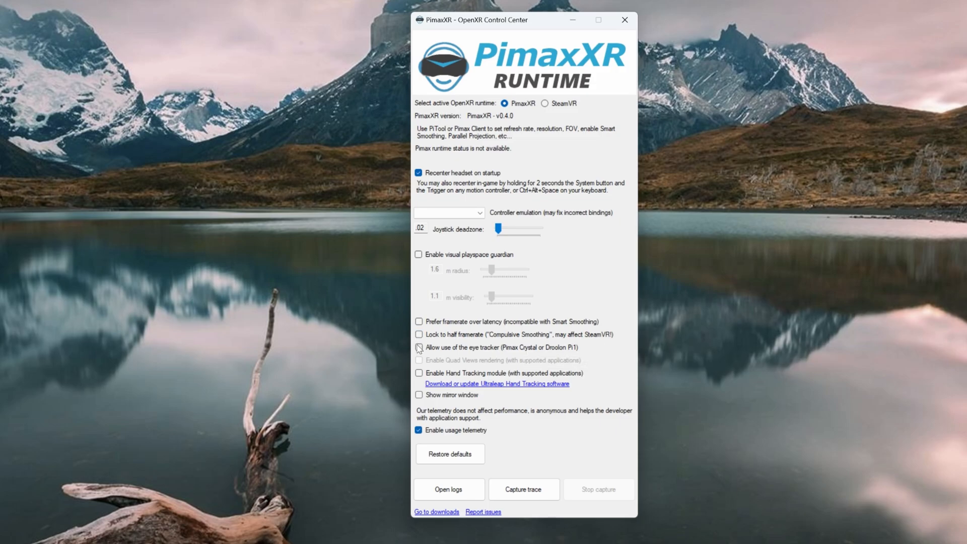
click(419, 347)
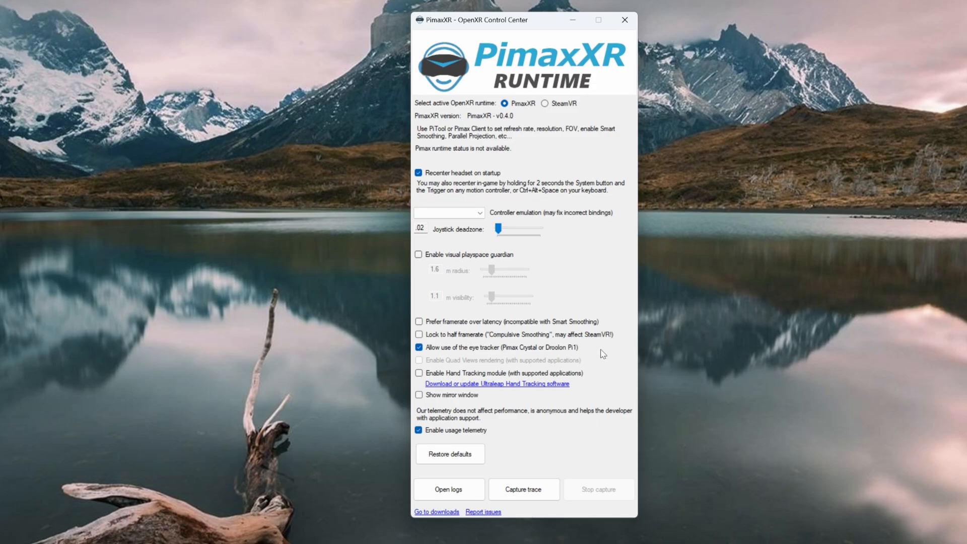
mouse_move(597, 413)
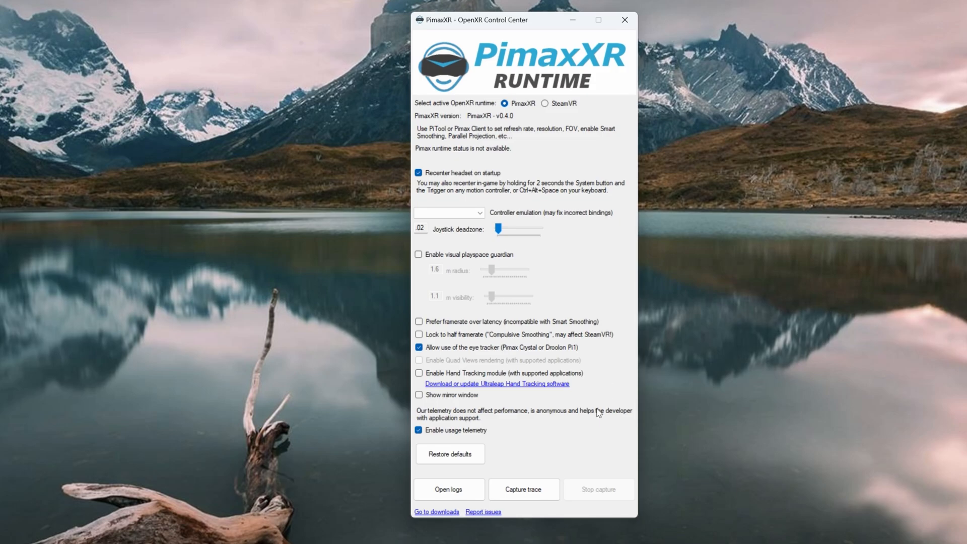
click(419, 395)
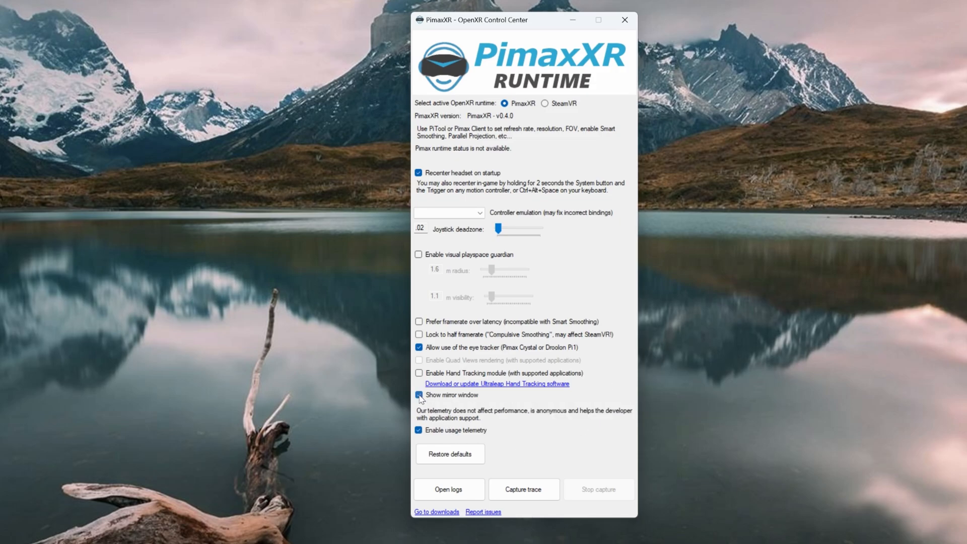
click(419, 394)
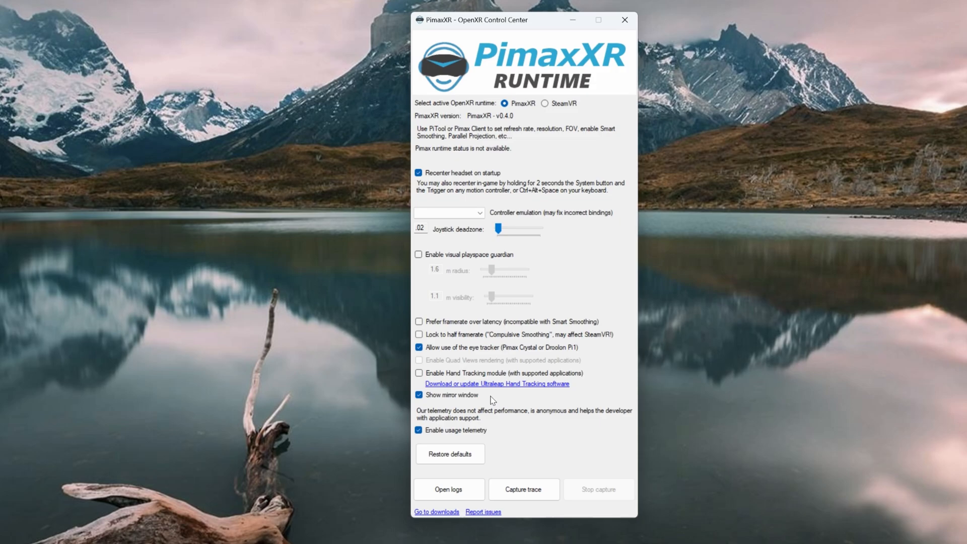
click(419, 394)
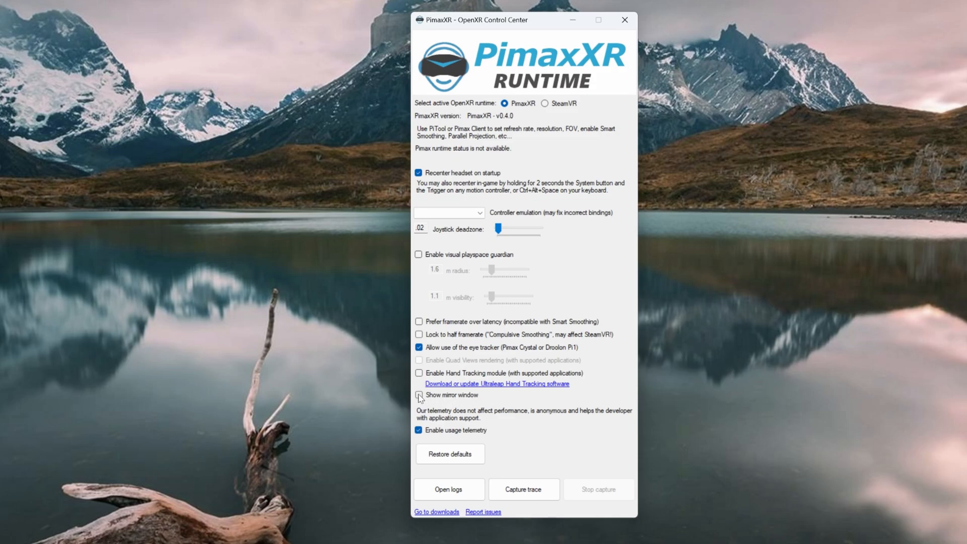
click(418, 394)
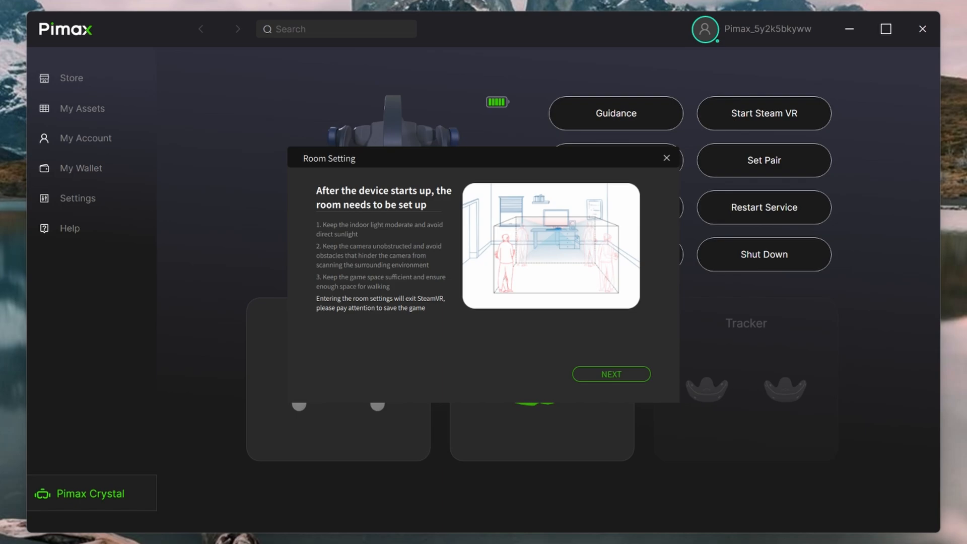
mouse_move(544, 259)
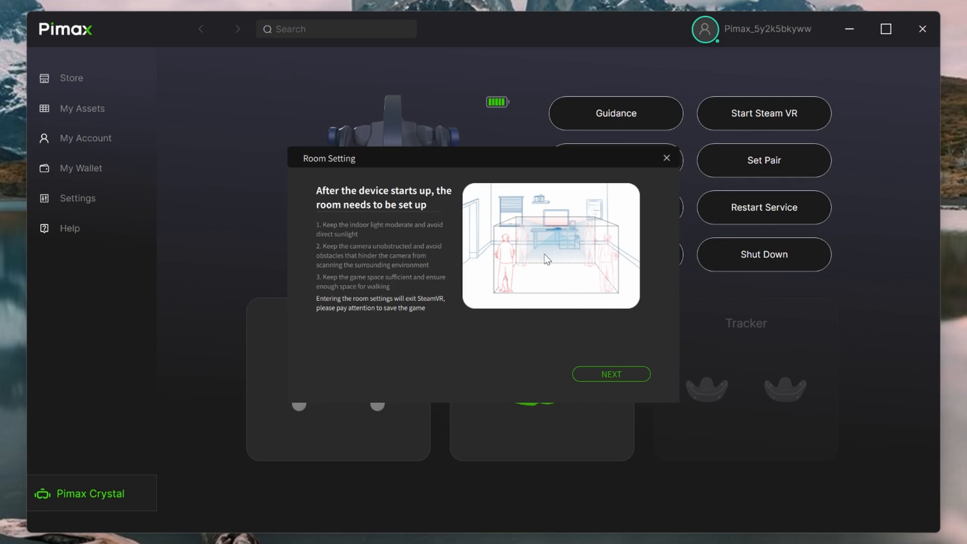
mouse_move(533, 343)
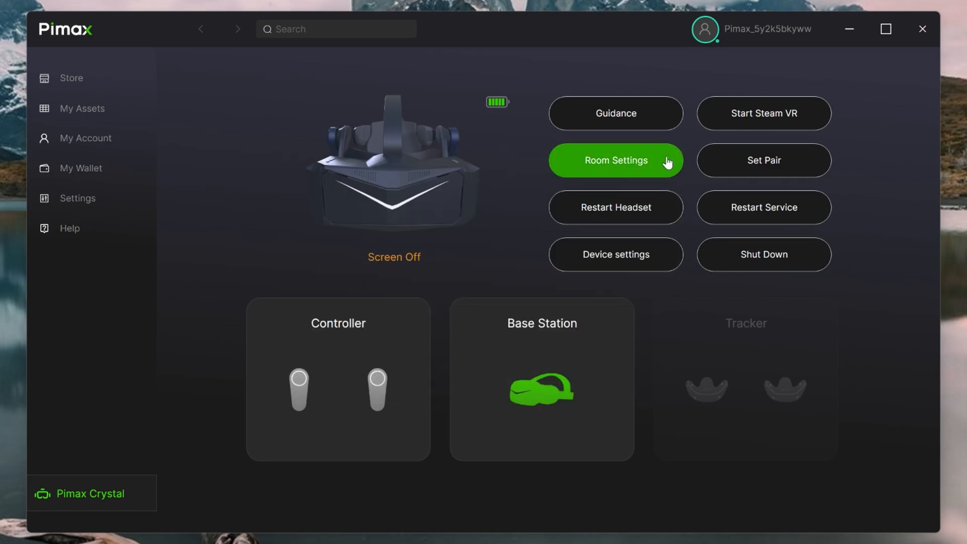
mouse_move(623, 161)
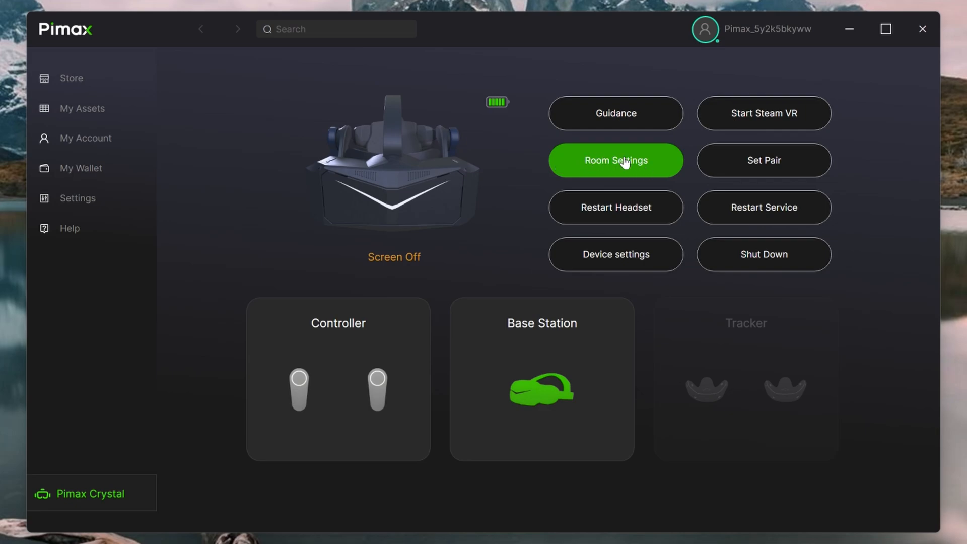
mouse_move(644, 163)
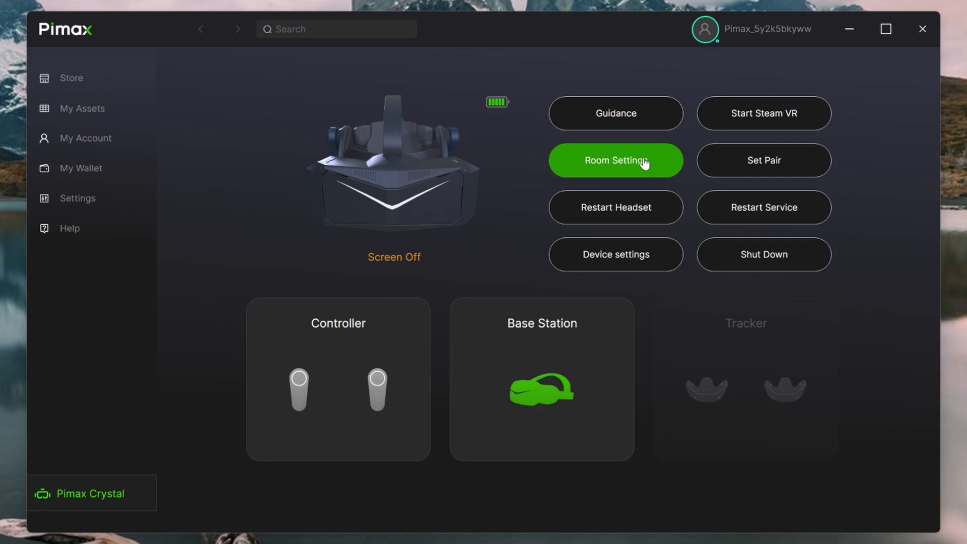
mouse_move(84, 477)
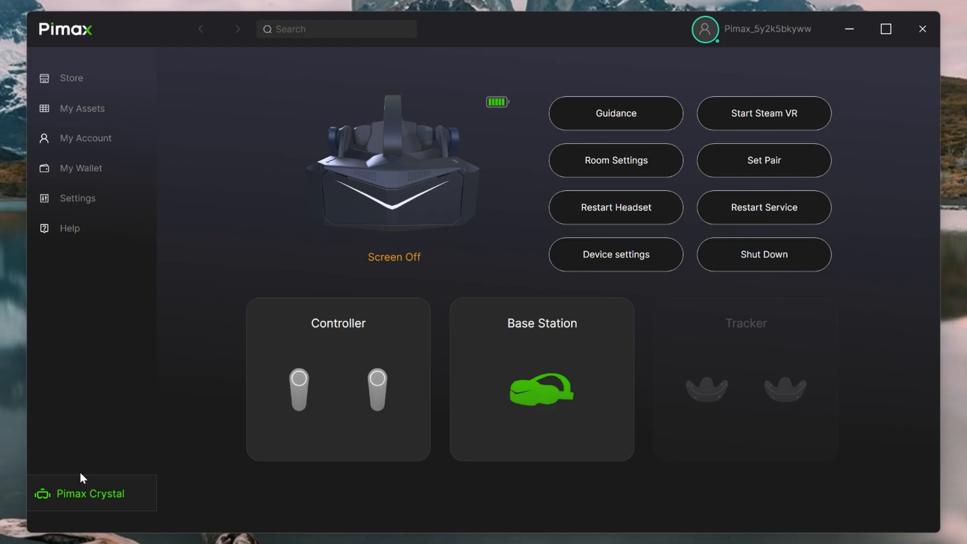
click(614, 254)
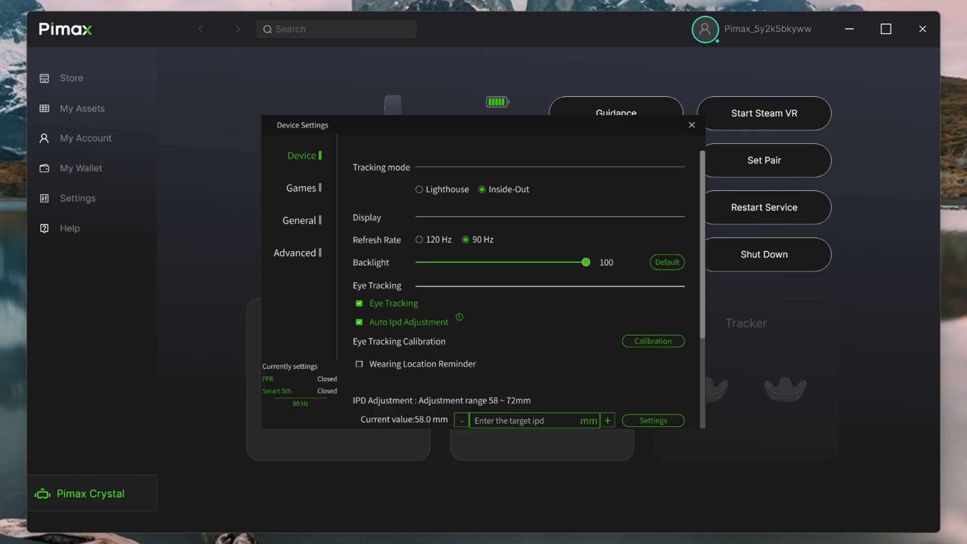
mouse_move(584, 233)
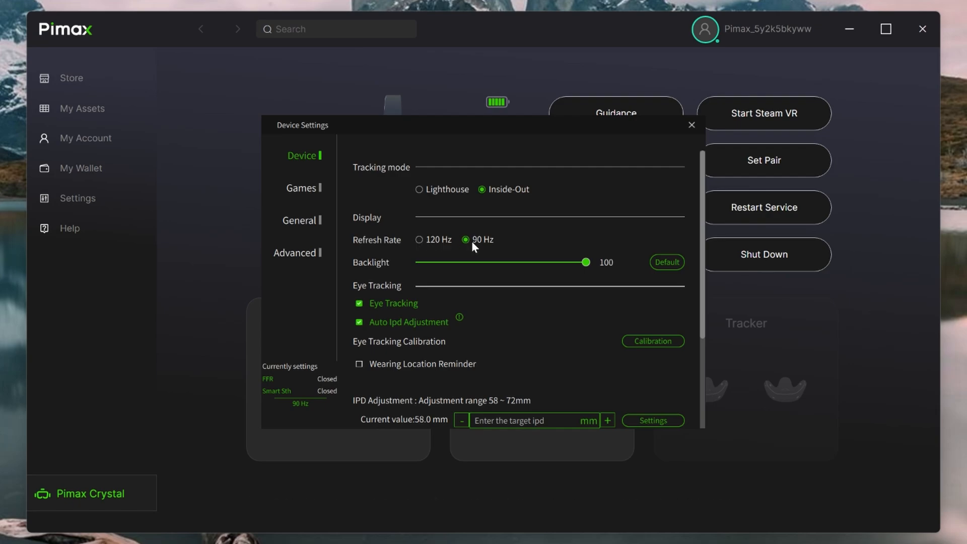
mouse_move(425, 246)
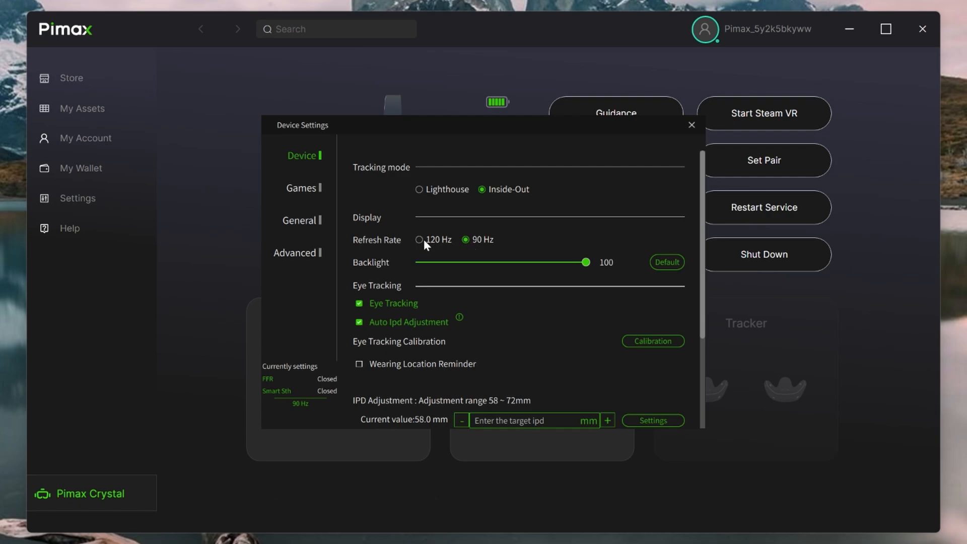
mouse_move(395, 249)
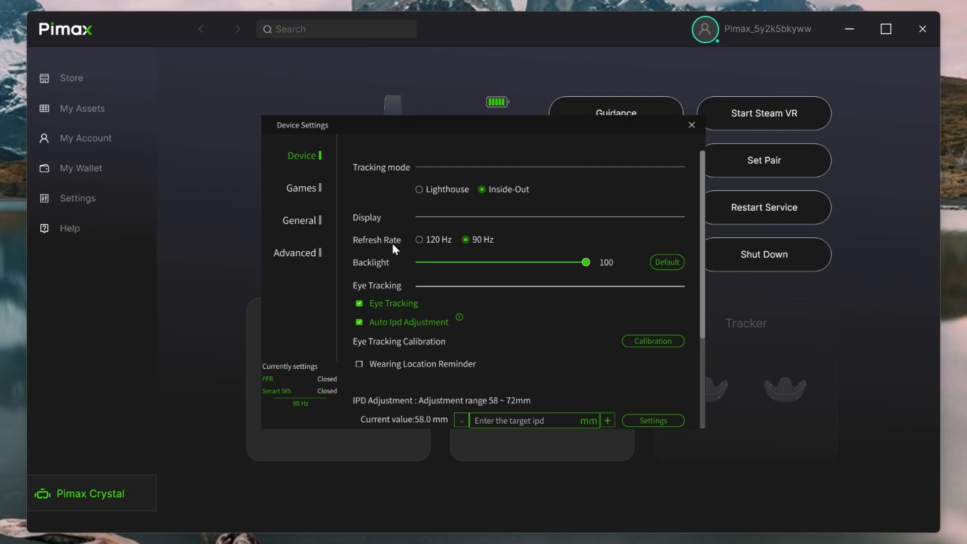
mouse_move(395, 256)
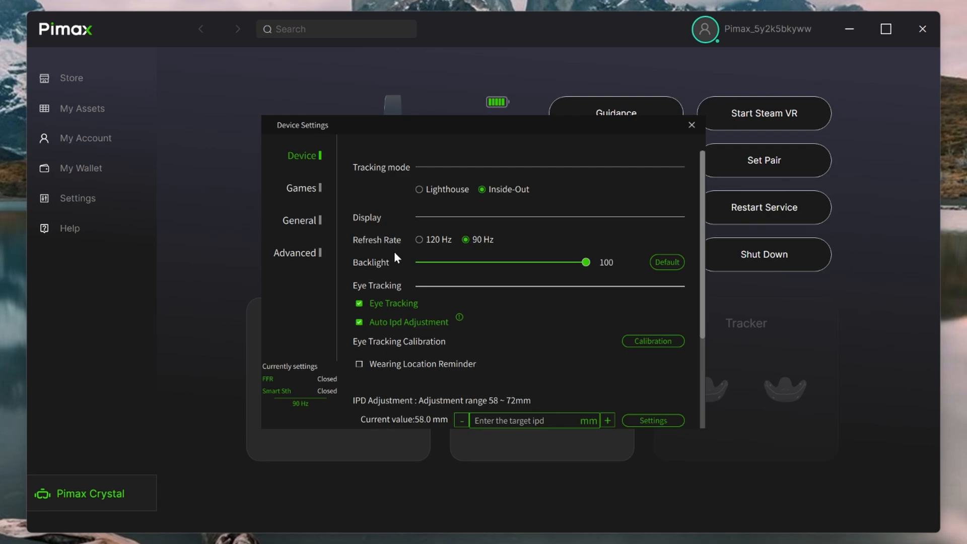
mouse_move(532, 278)
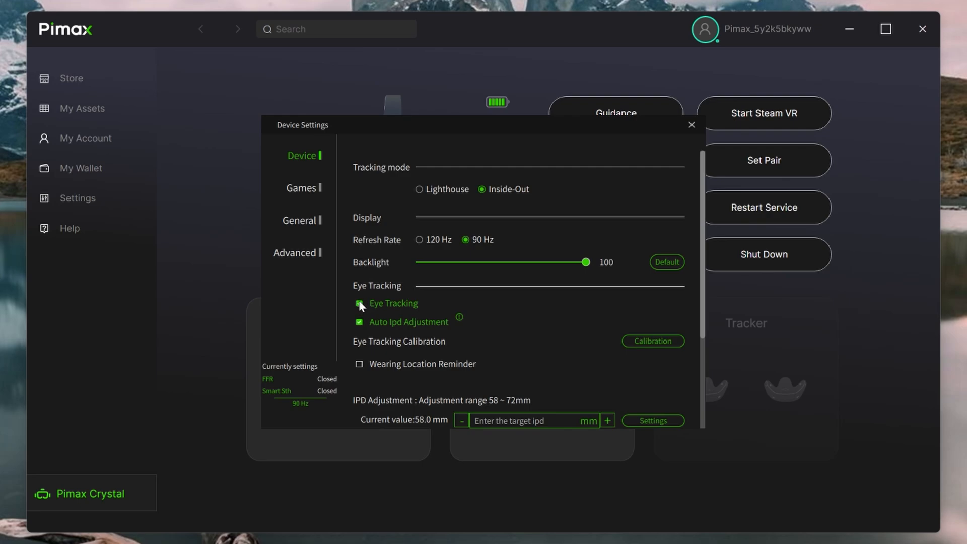
click(359, 304)
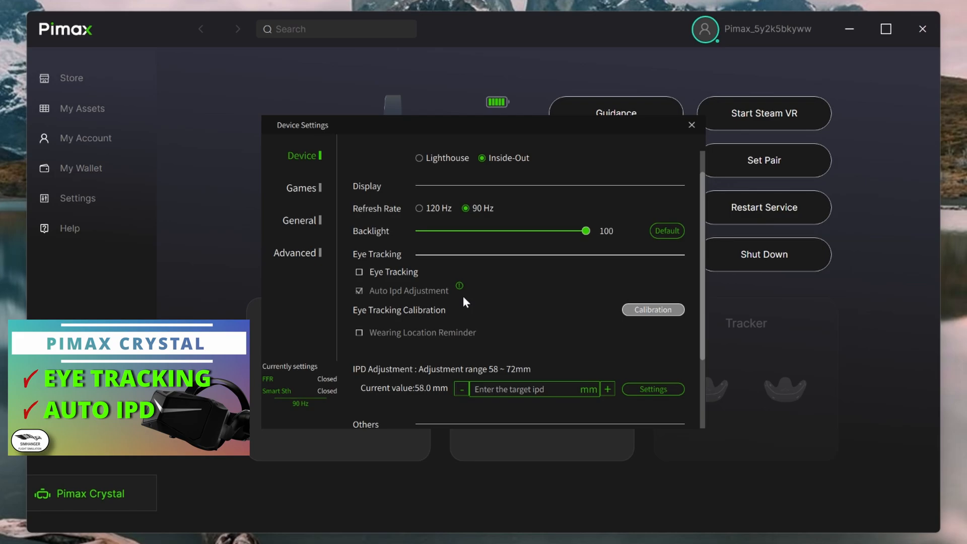
click(358, 272)
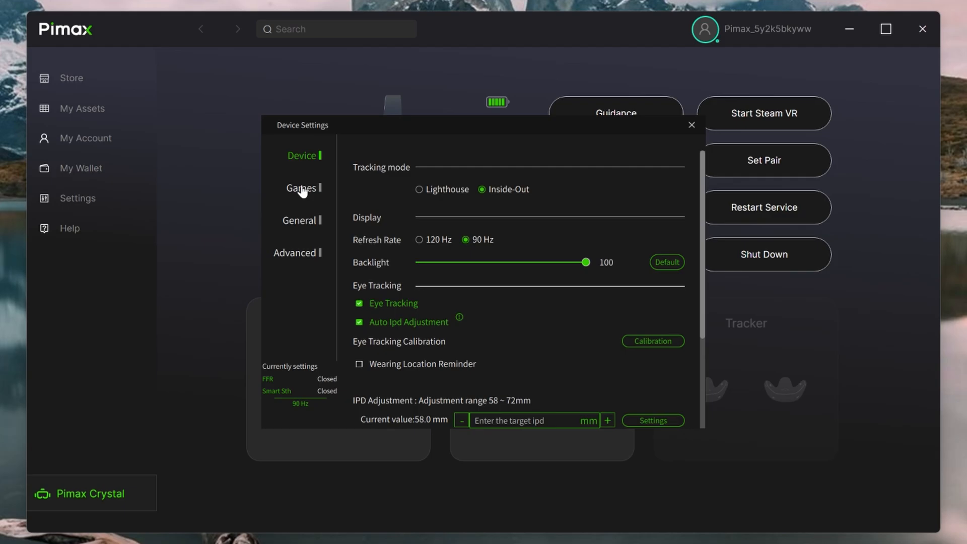
Show the Games section of Device Settings with Render Quality Maximum and Fixed Foveated Rendering Off
click(302, 189)
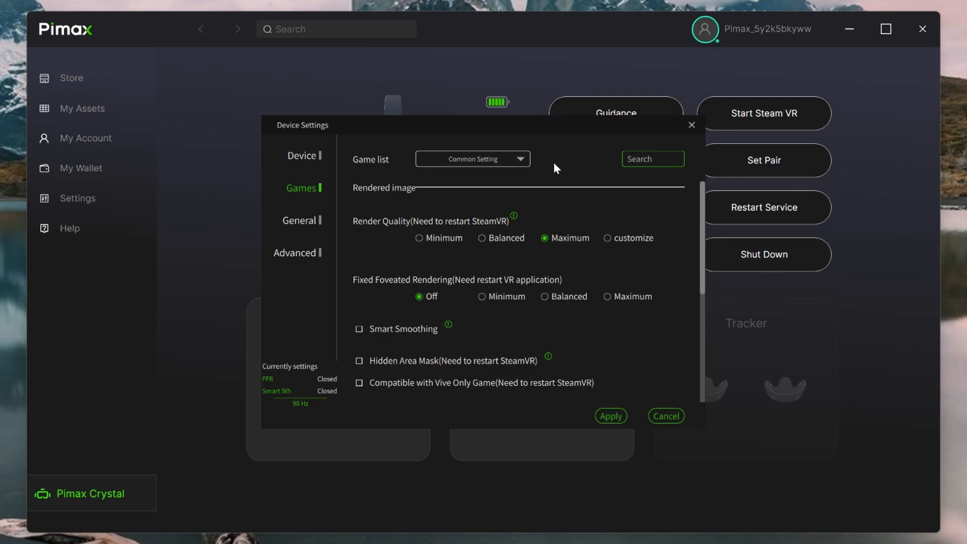
mouse_move(609, 243)
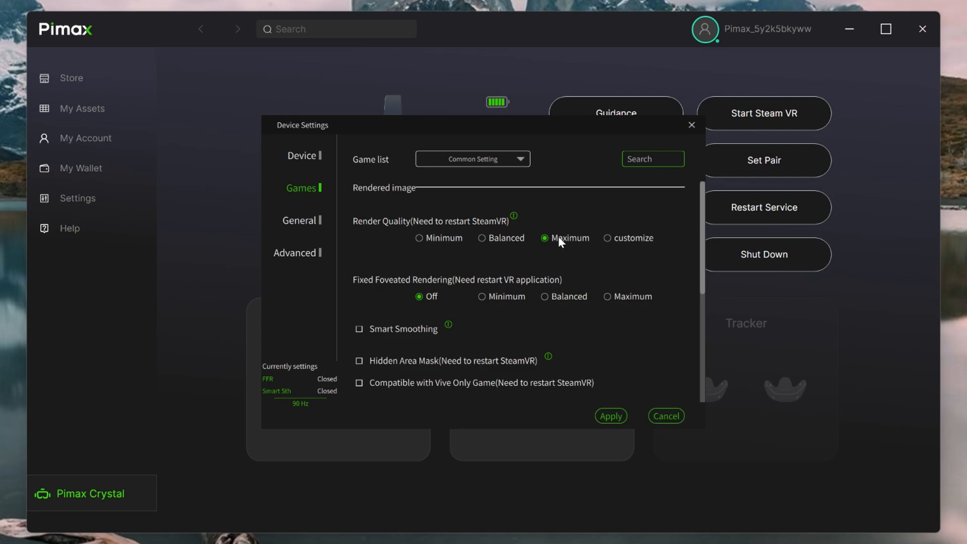
mouse_move(453, 243)
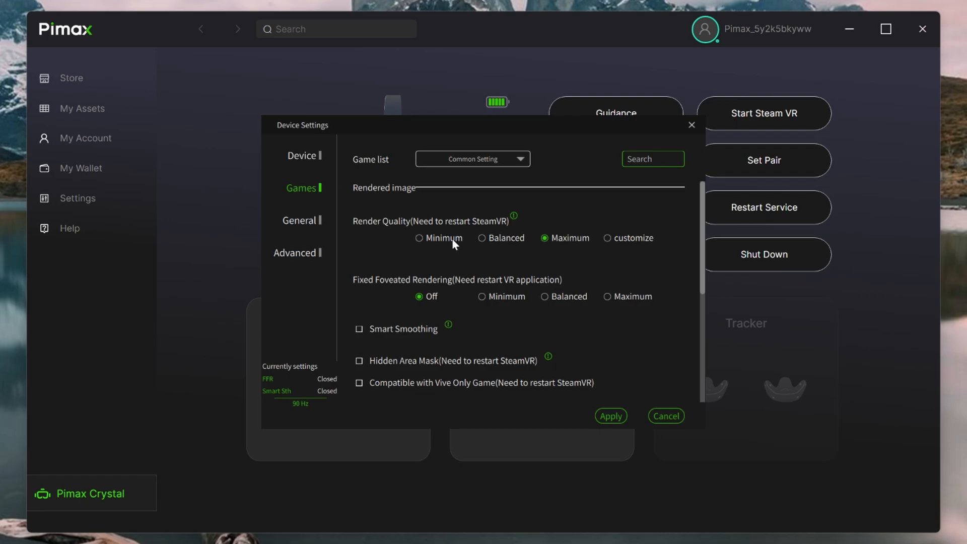
mouse_move(504, 243)
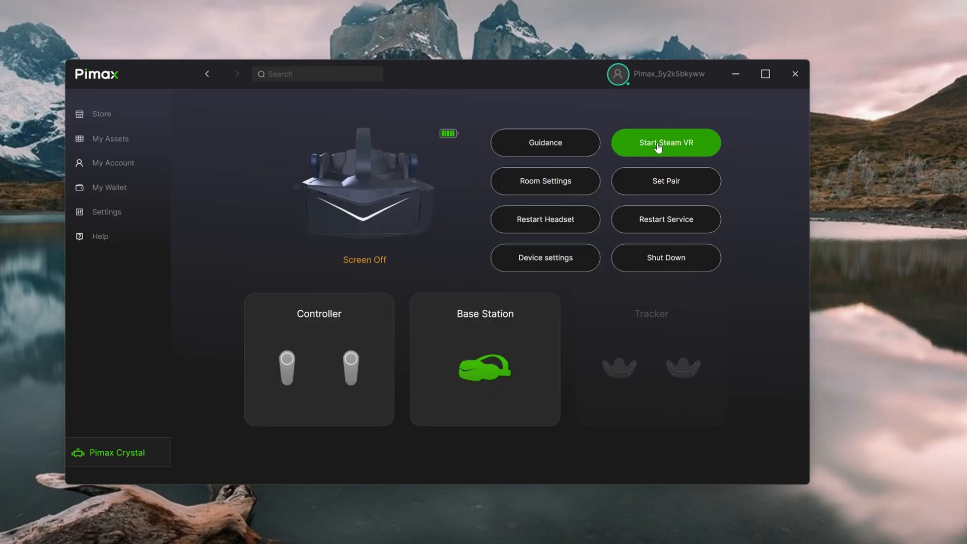
Start SteamVR from Pimax Play and drop down its status-window menu
click(665, 142)
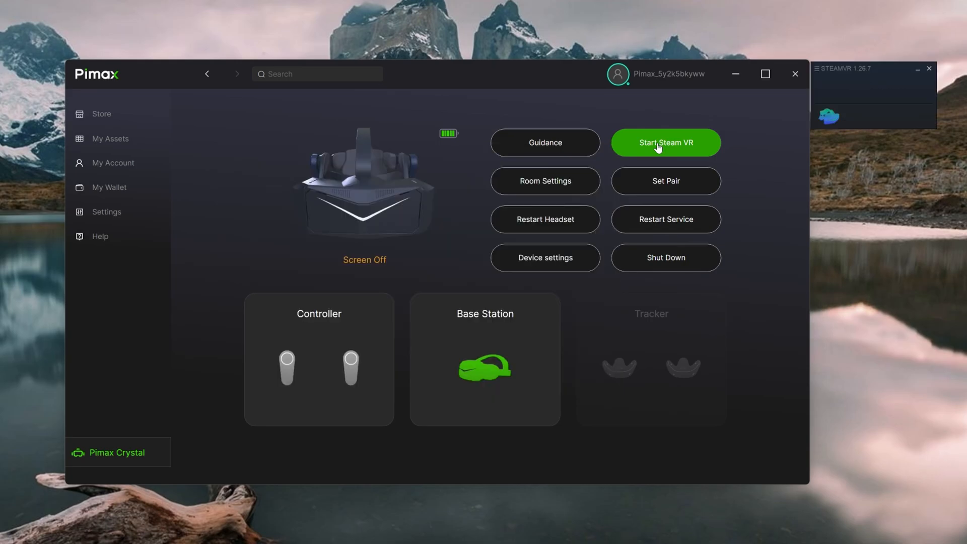
mouse_move(815, 82)
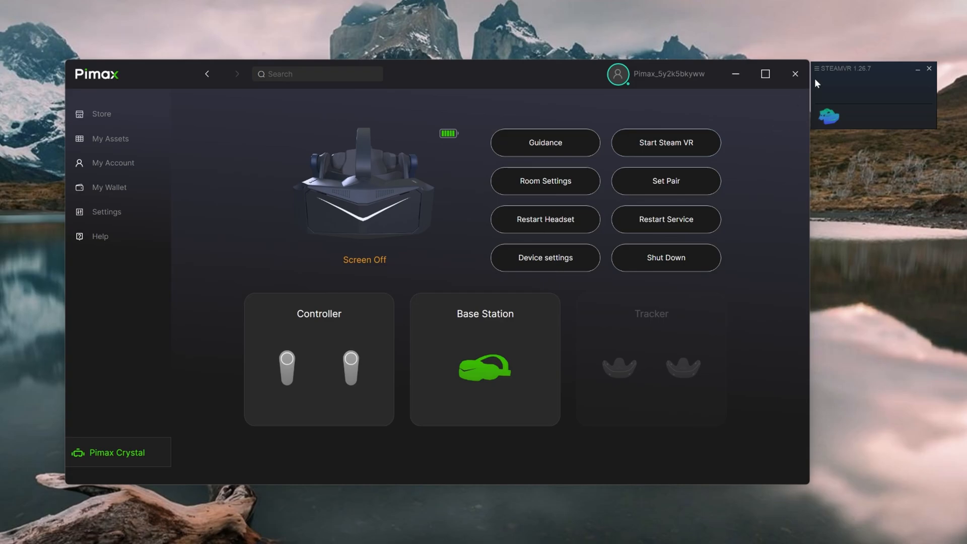
click(817, 68)
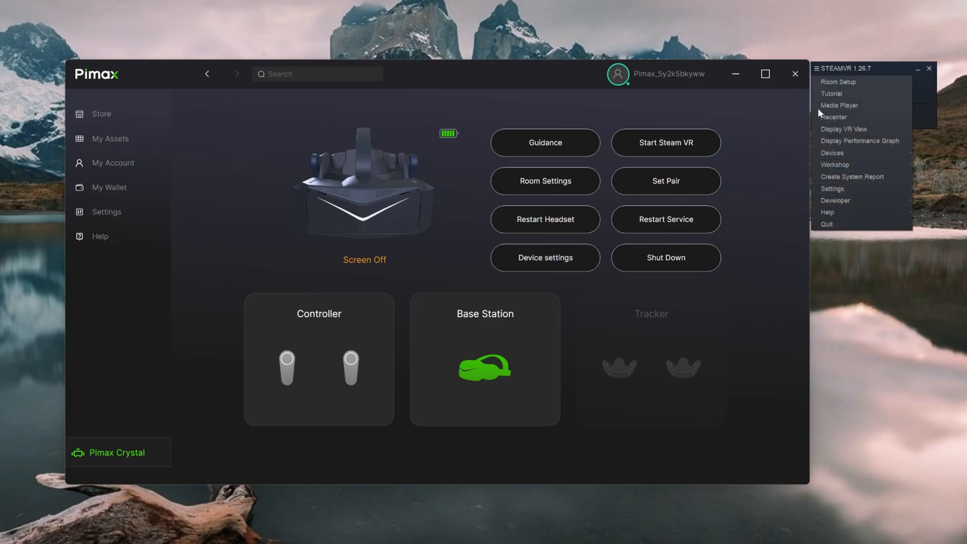
Show SteamVR's General settings: 90 Hz, Motion Smoothing Off, Custom render resolution at 100%
click(832, 189)
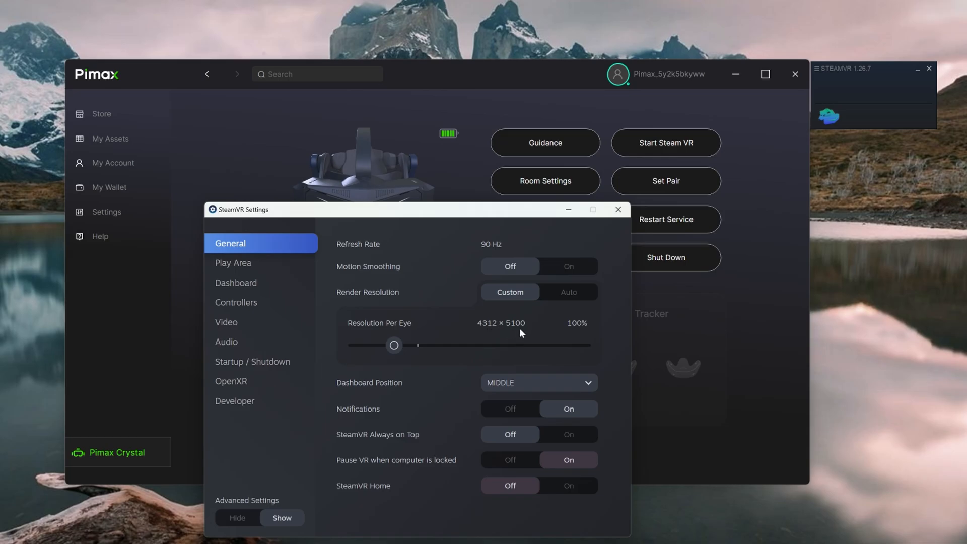
mouse_move(481, 332)
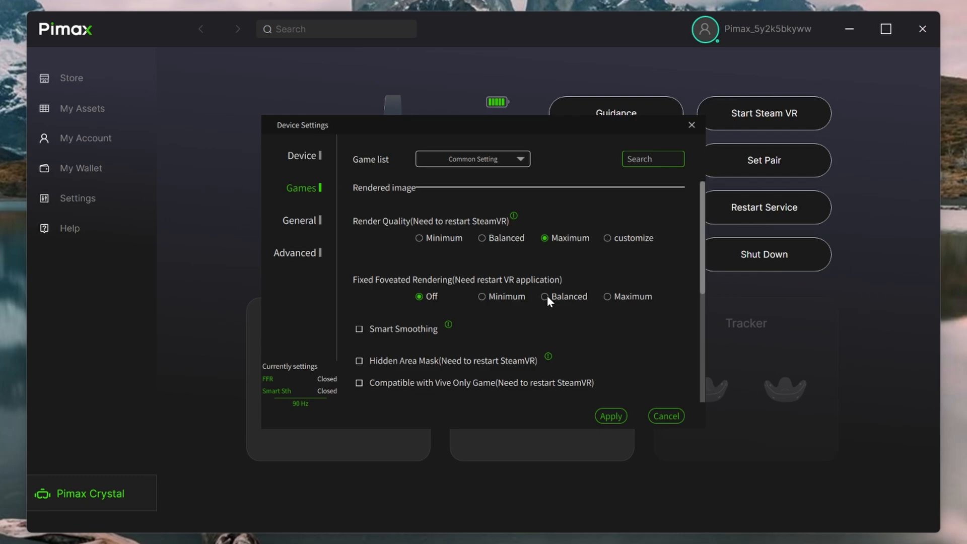
mouse_move(613, 304)
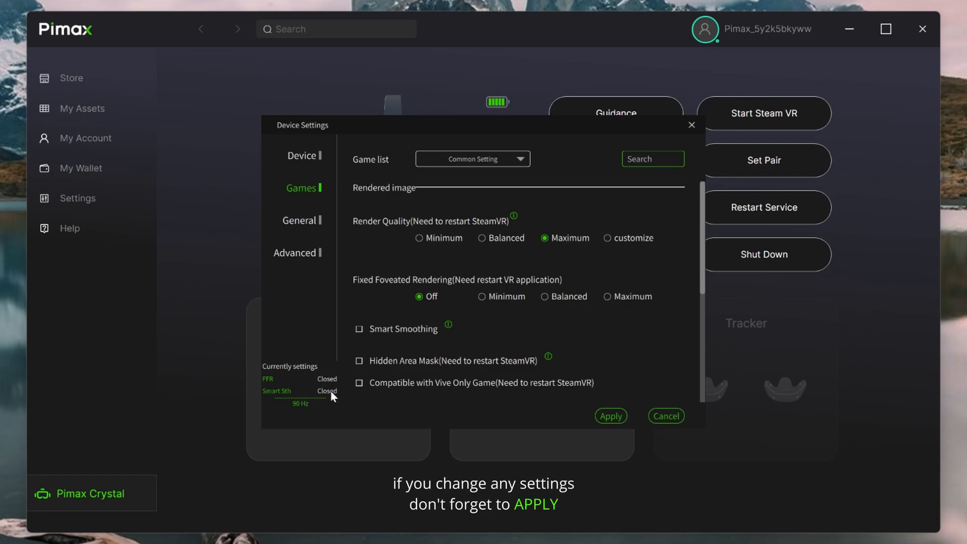
click(358, 328)
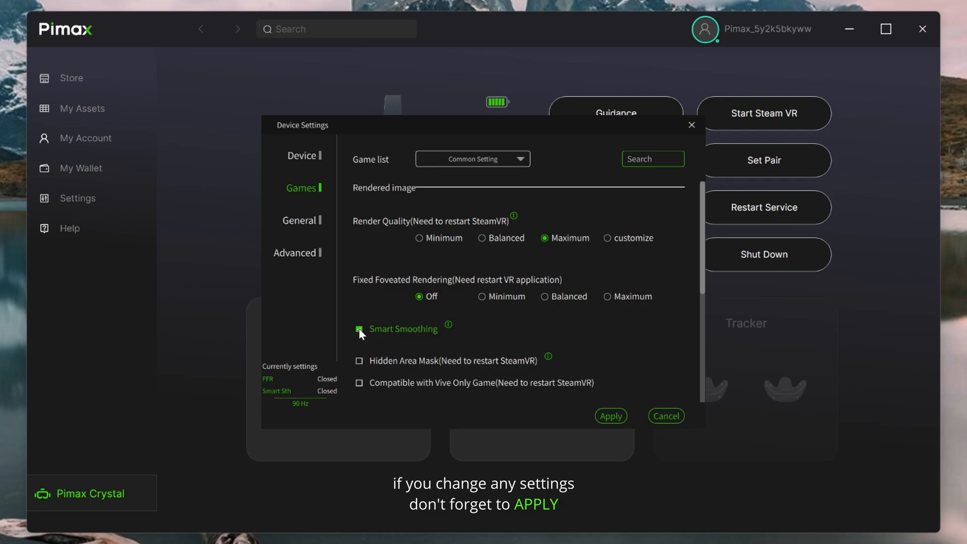
click(358, 328)
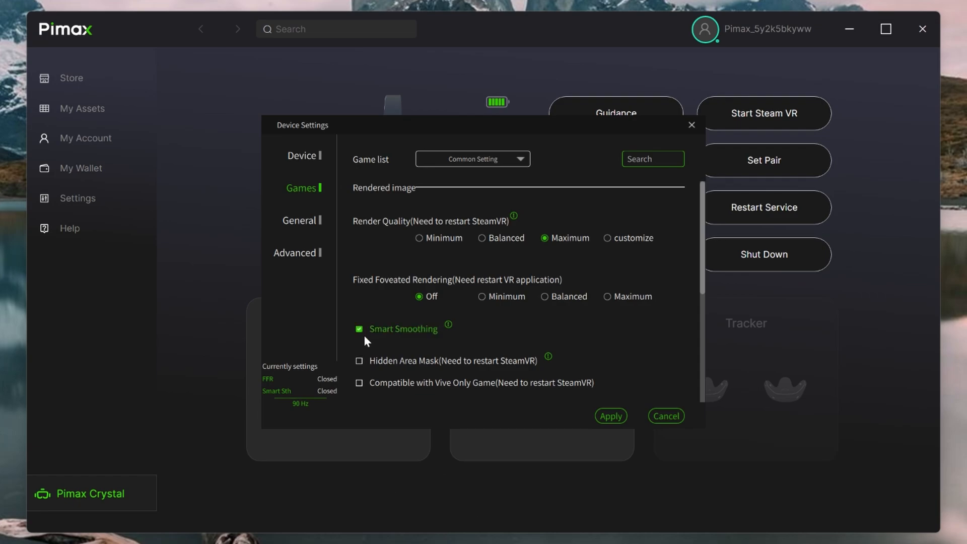
mouse_move(397, 334)
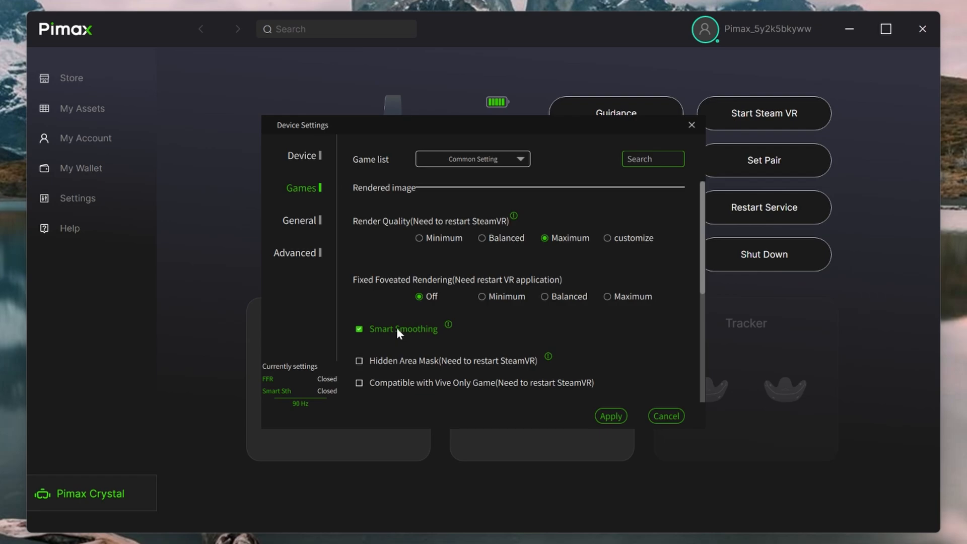
mouse_move(432, 336)
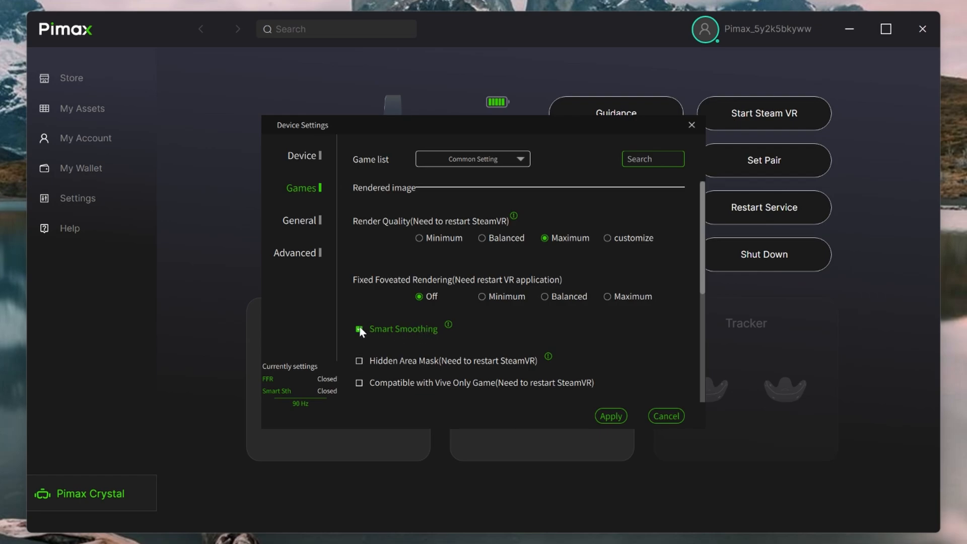
click(360, 328)
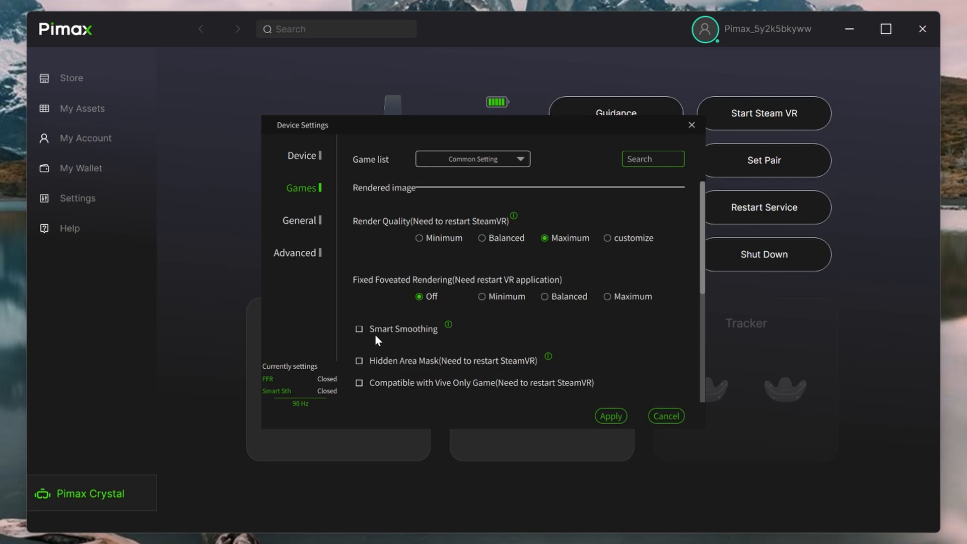
mouse_move(303, 221)
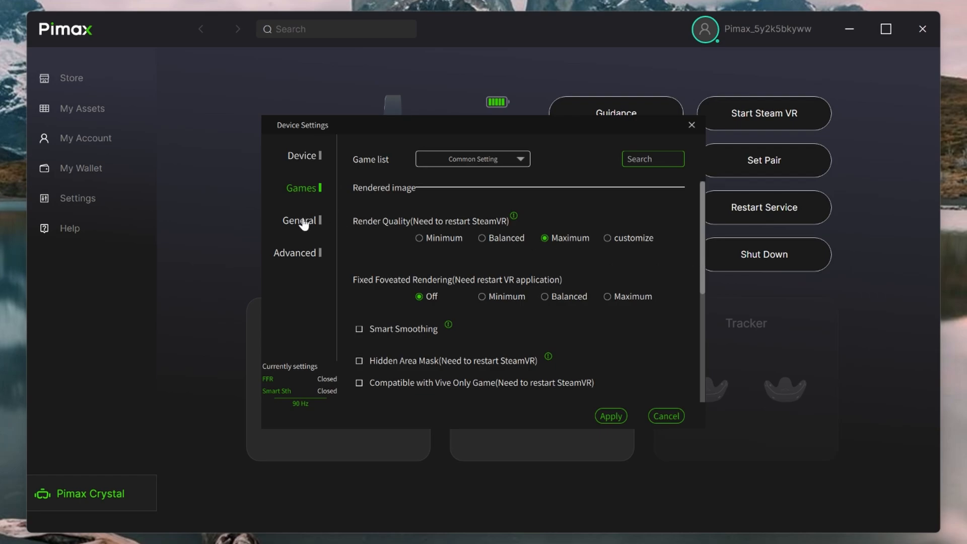
In the Advanced tab of Device Settings, set the Crystal's Local Dimming Level to extreme
click(299, 220)
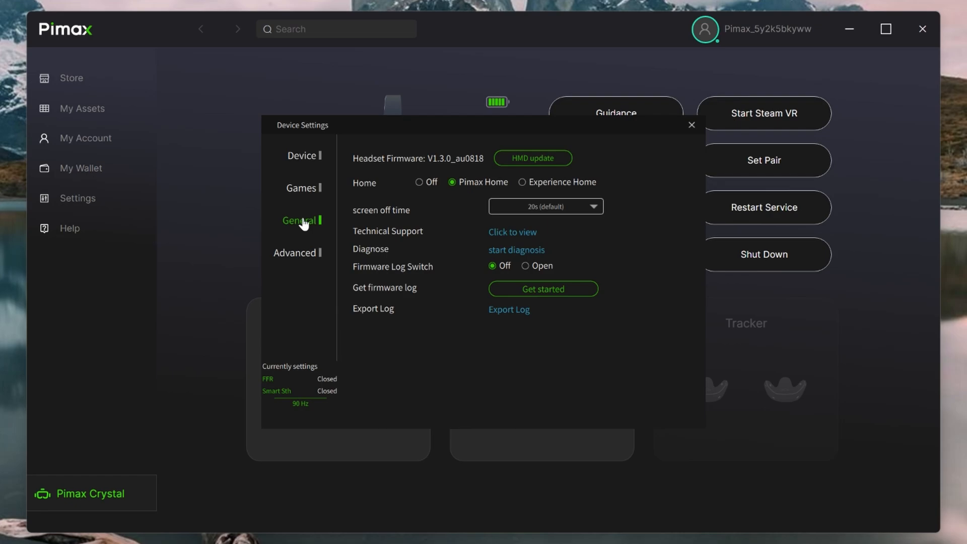
mouse_move(300, 255)
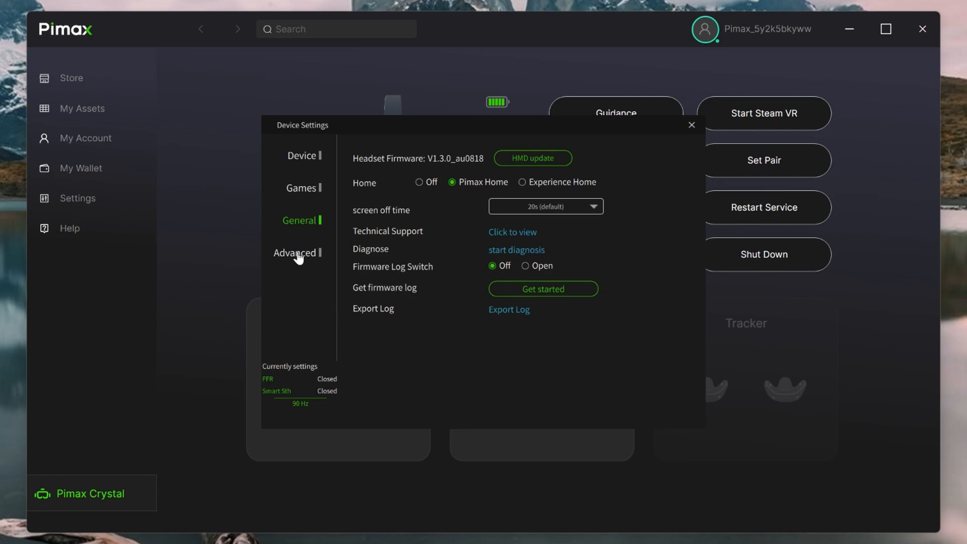
click(295, 251)
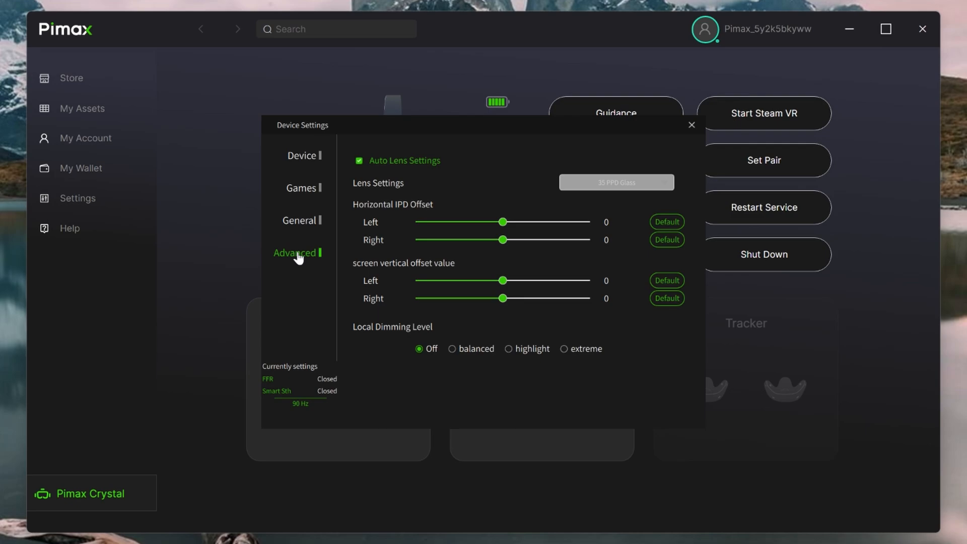
mouse_move(319, 255)
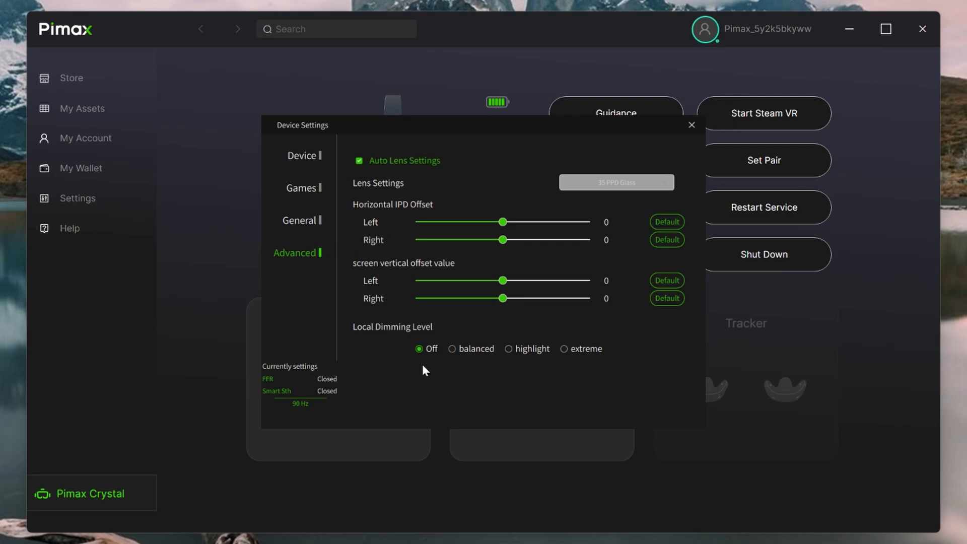
mouse_move(468, 362)
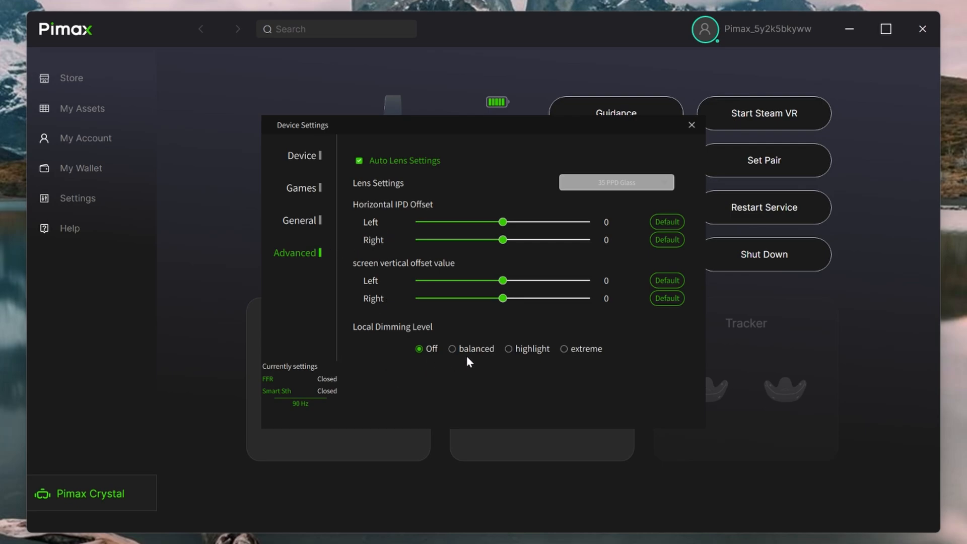
click(564, 348)
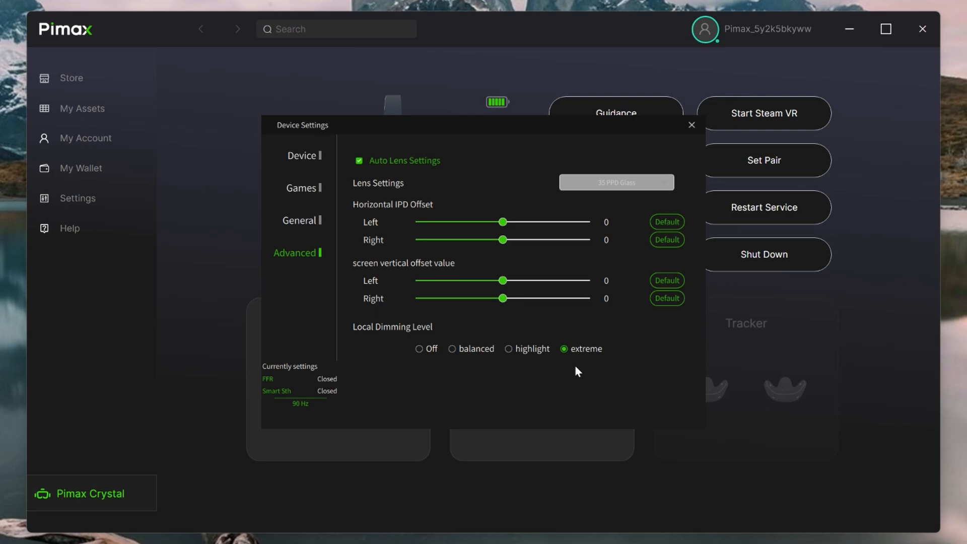
mouse_move(584, 371)
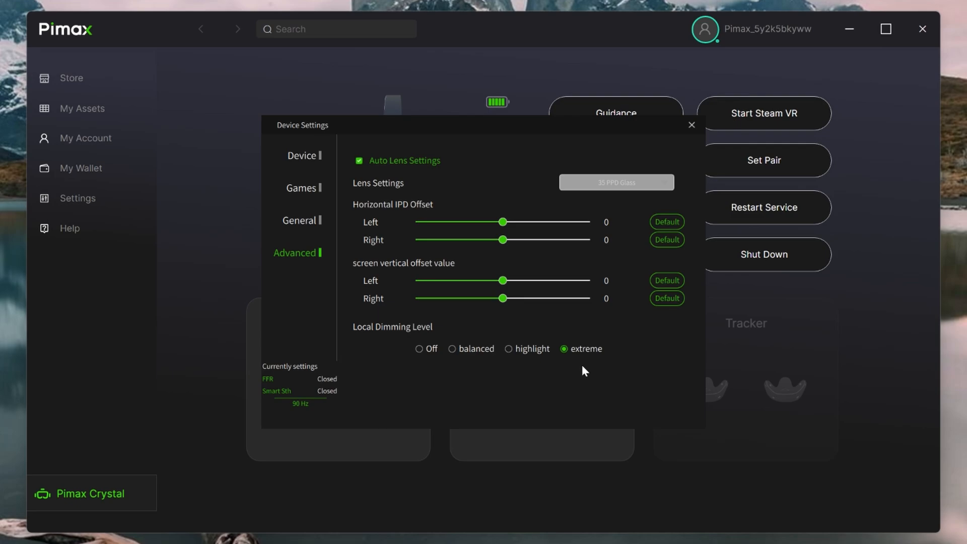
mouse_move(516, 351)
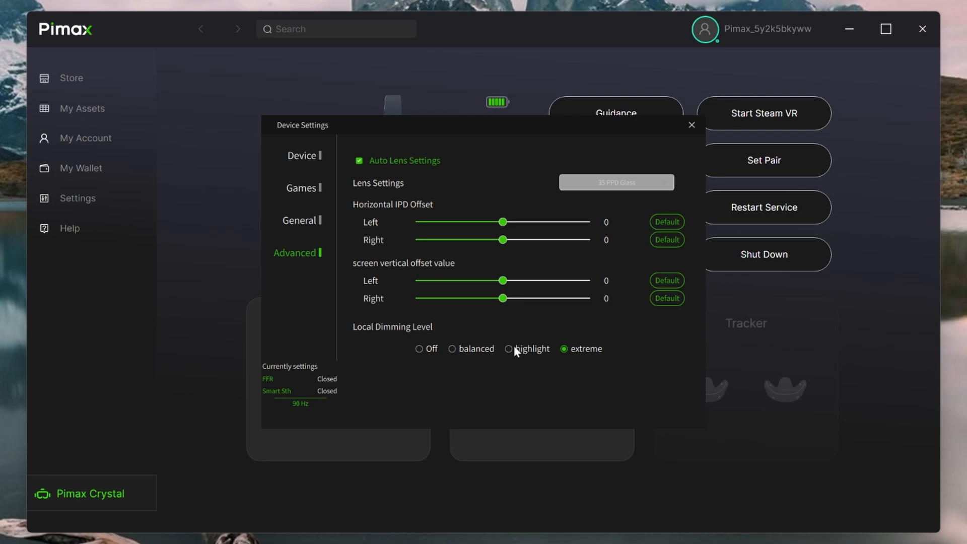
click(507, 348)
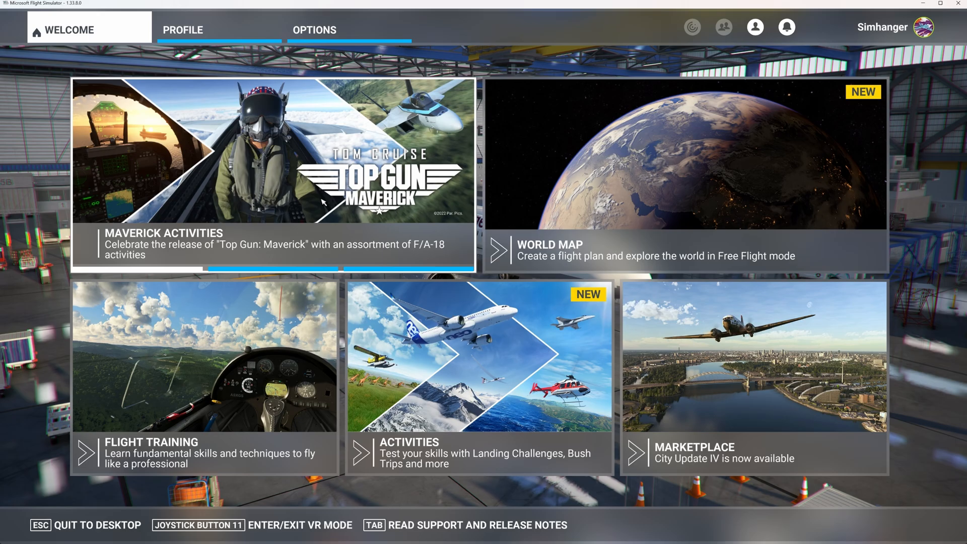
Switch the simulator's graphics options from PC to VR and scroll through the VR quality levels
click(314, 30)
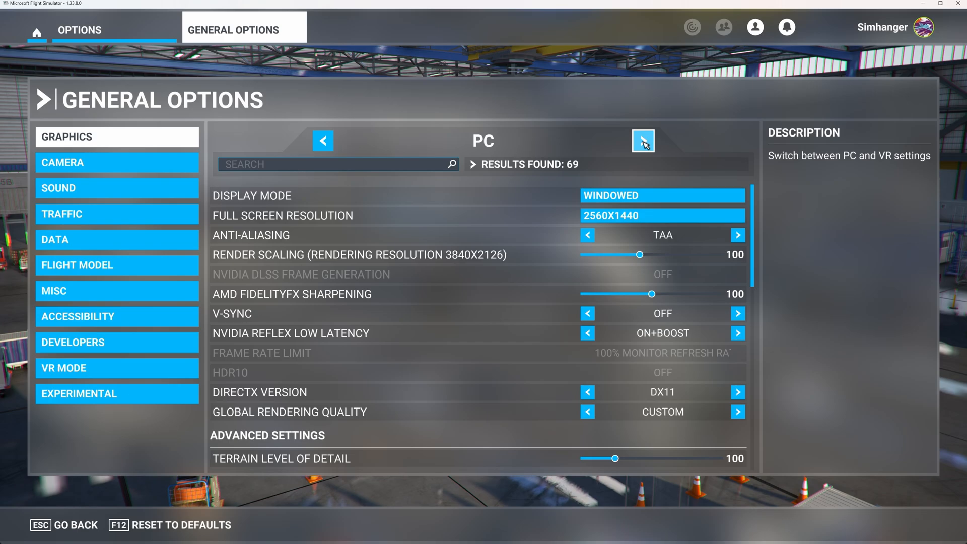
click(642, 141)
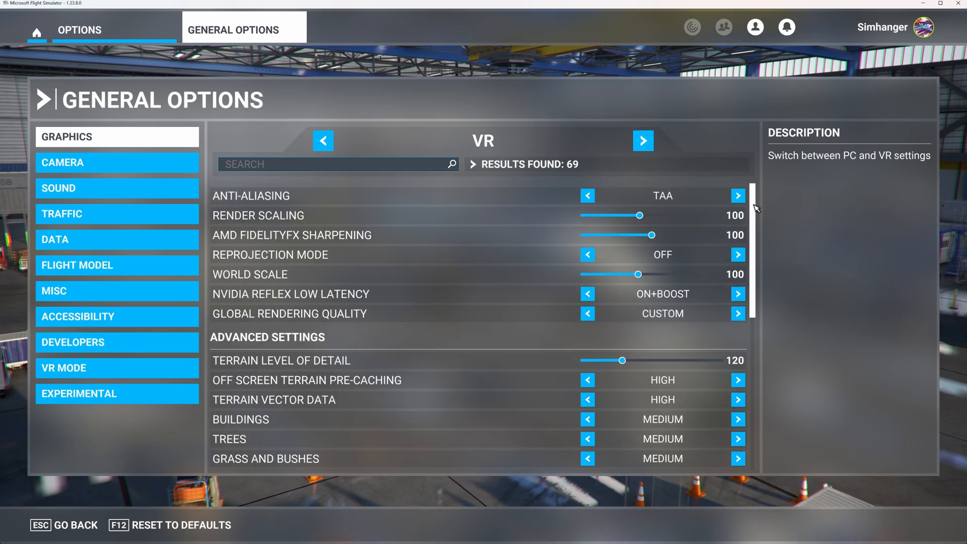
scroll(down, 3)
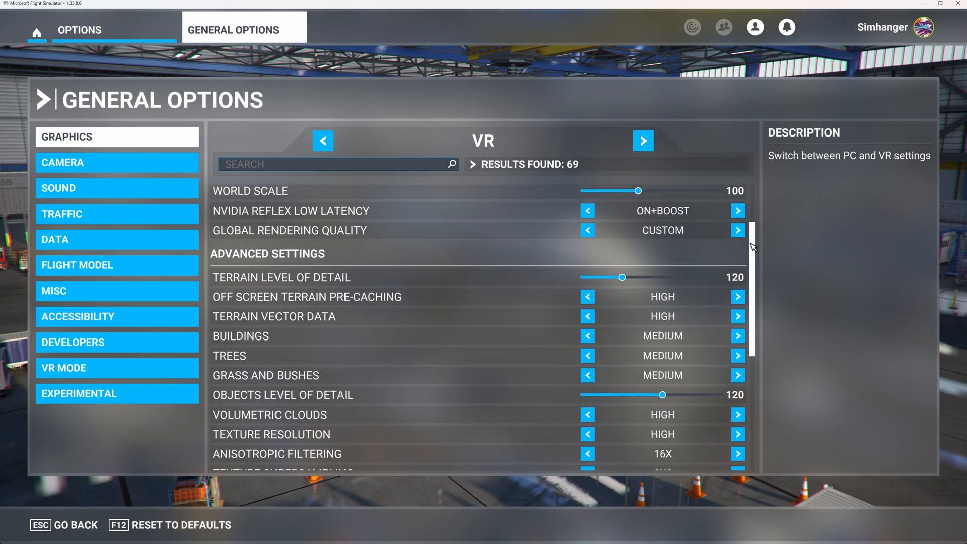
scroll(down, 3)
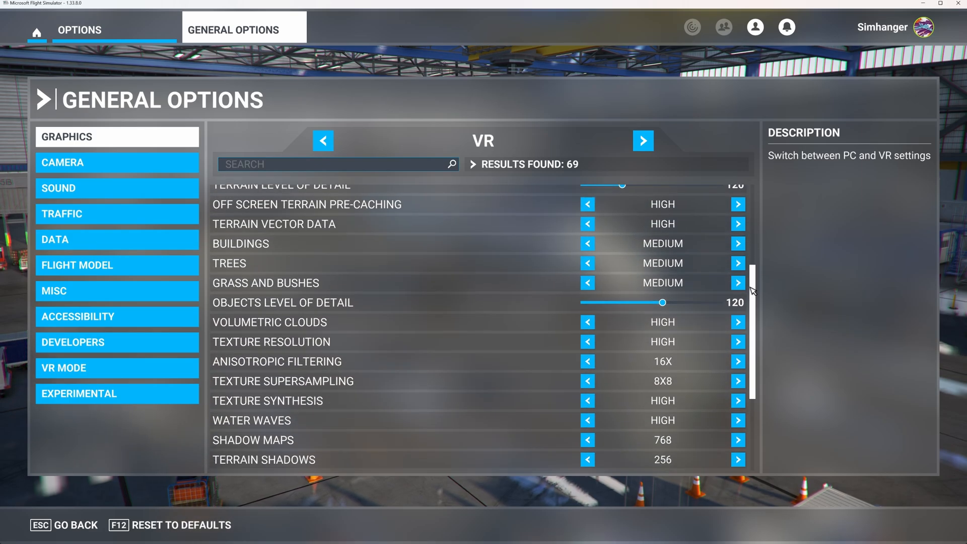
scroll(down, 3)
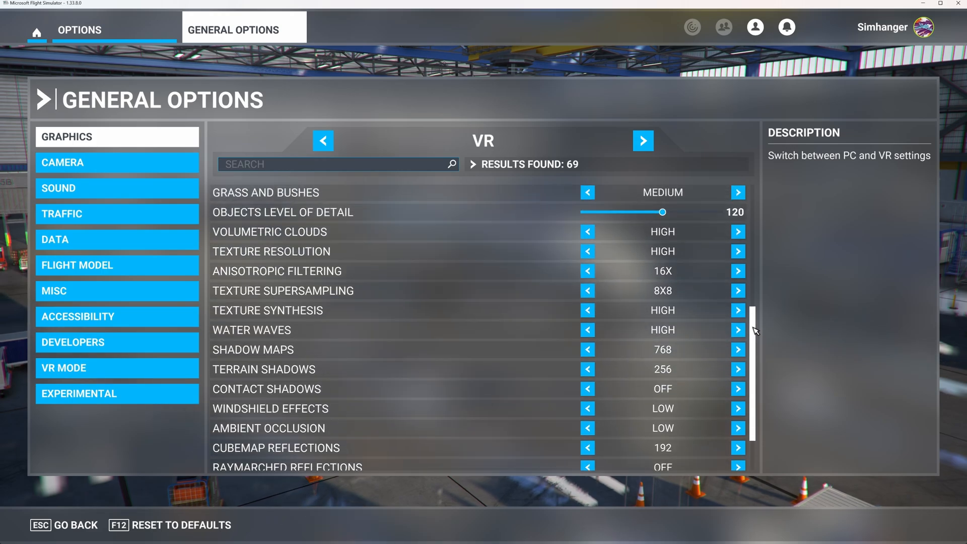
scroll(up, 3)
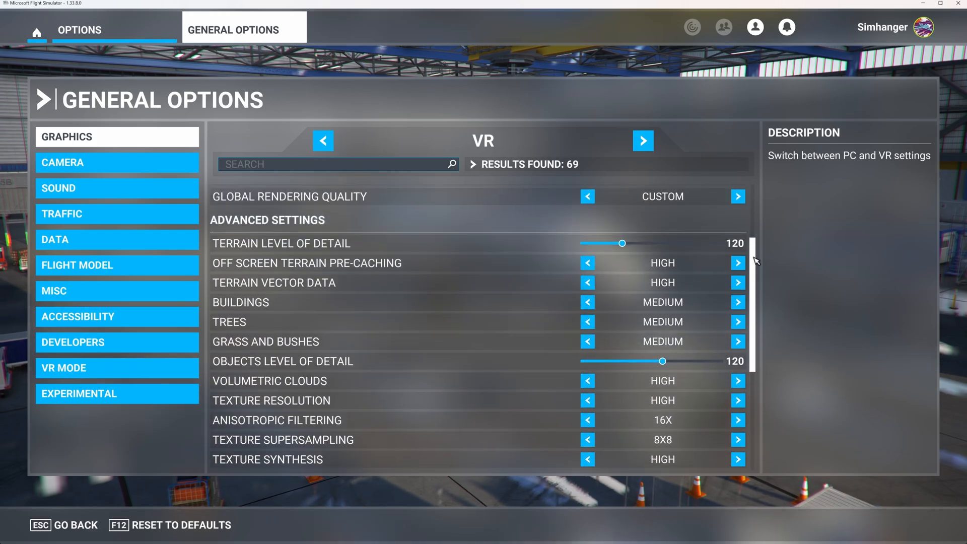
scroll(up, 3)
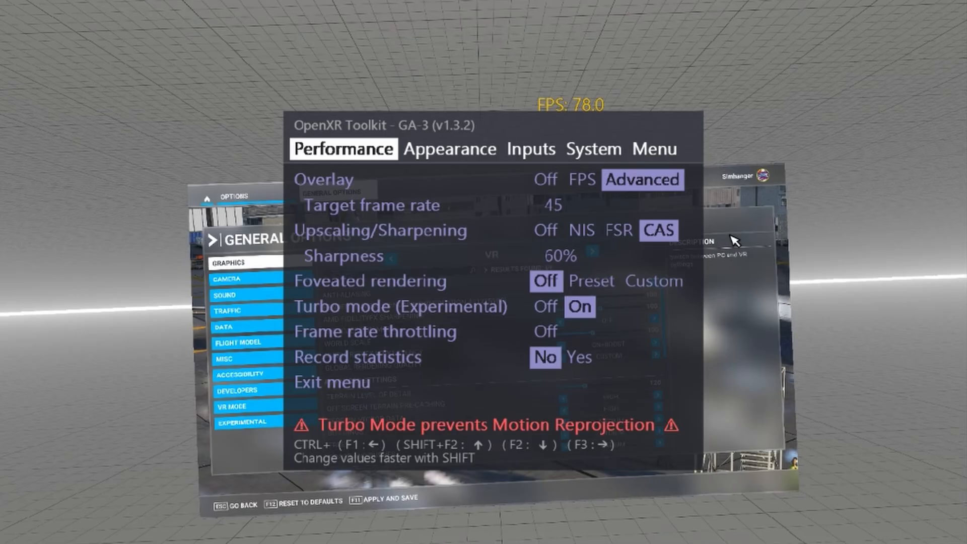
In the toolkit's System tab, set Override resolution to Yes
click(596, 153)
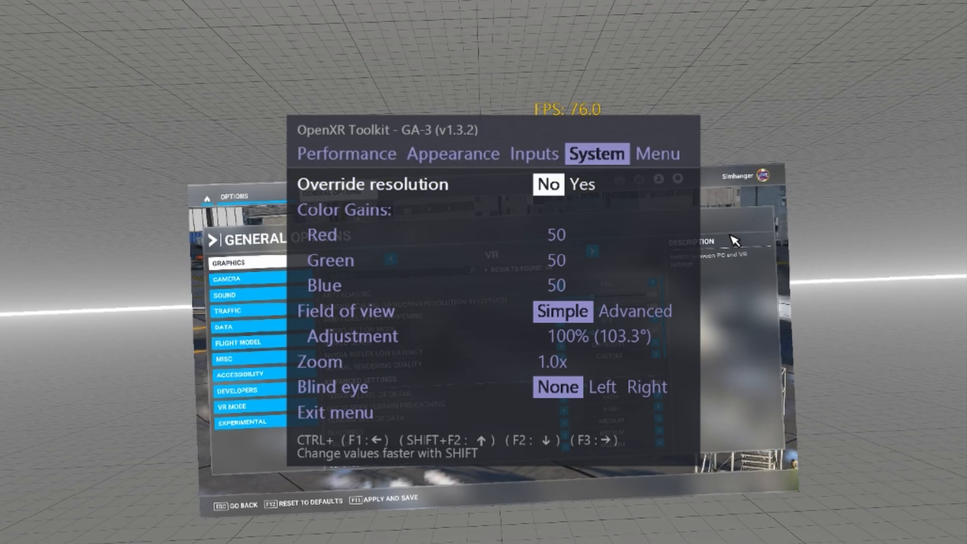
click(582, 185)
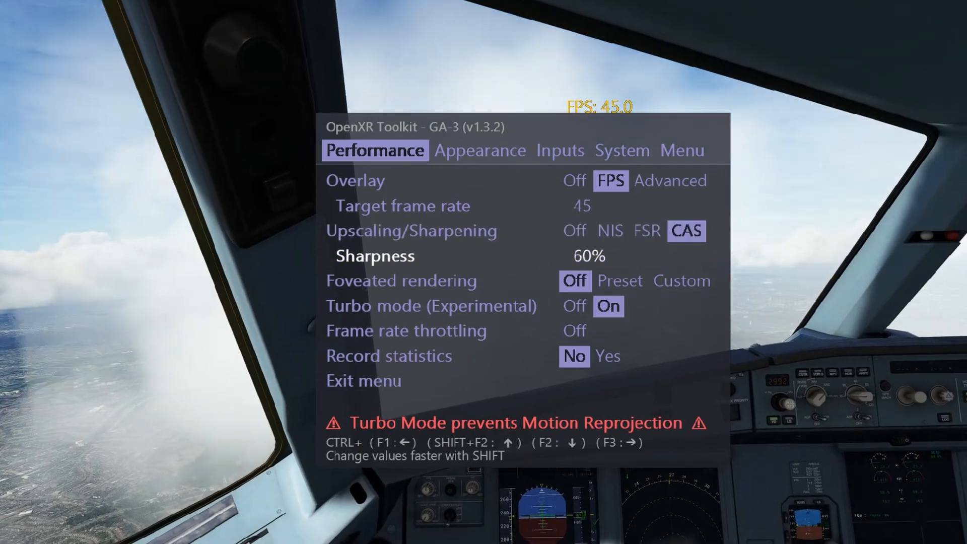
Check the System tab shows Display resolution 3500x4142, then exit the toolkit menu
key(down)
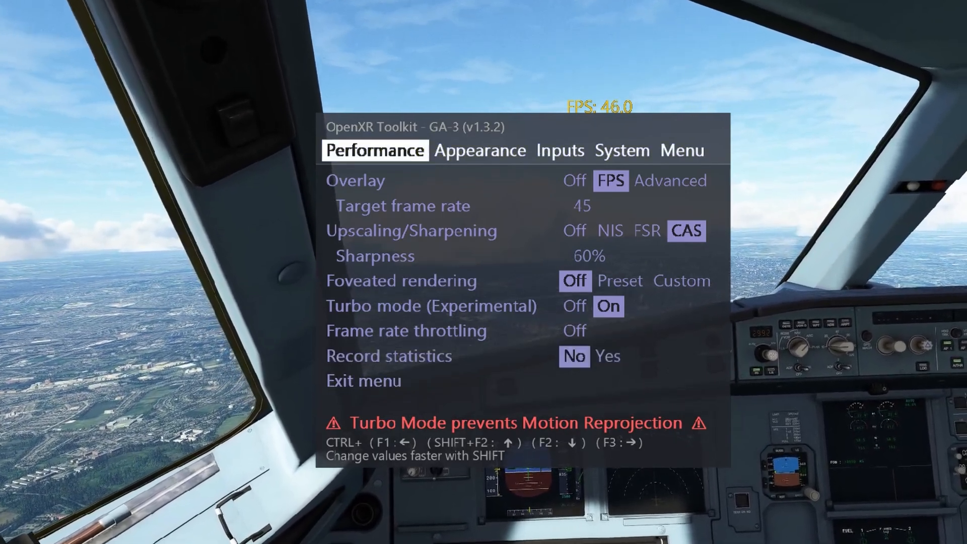
click(621, 150)
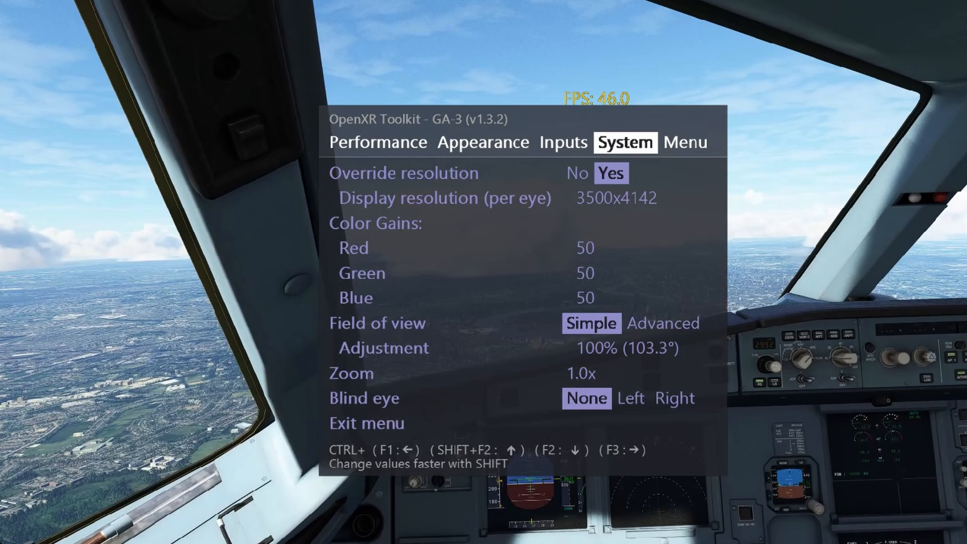
key(F2)
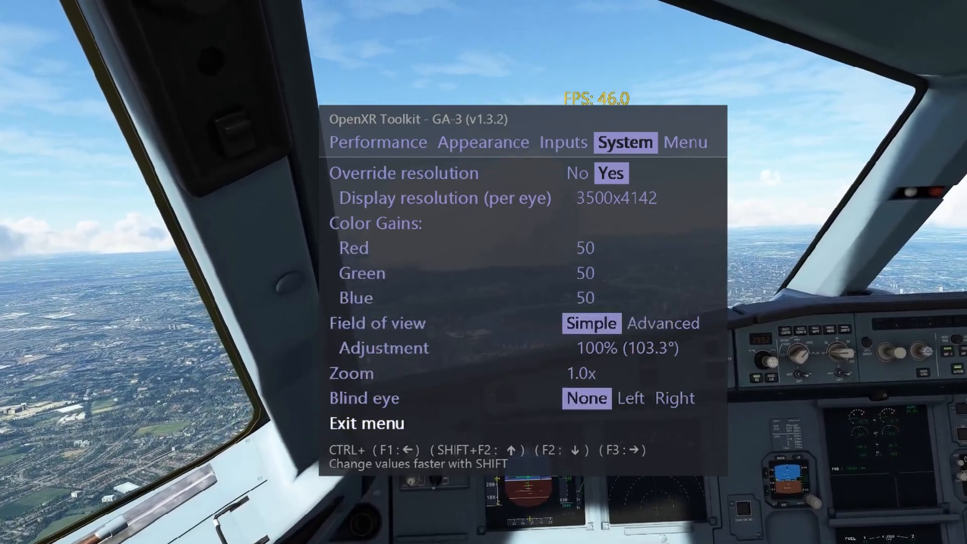
click(365, 423)
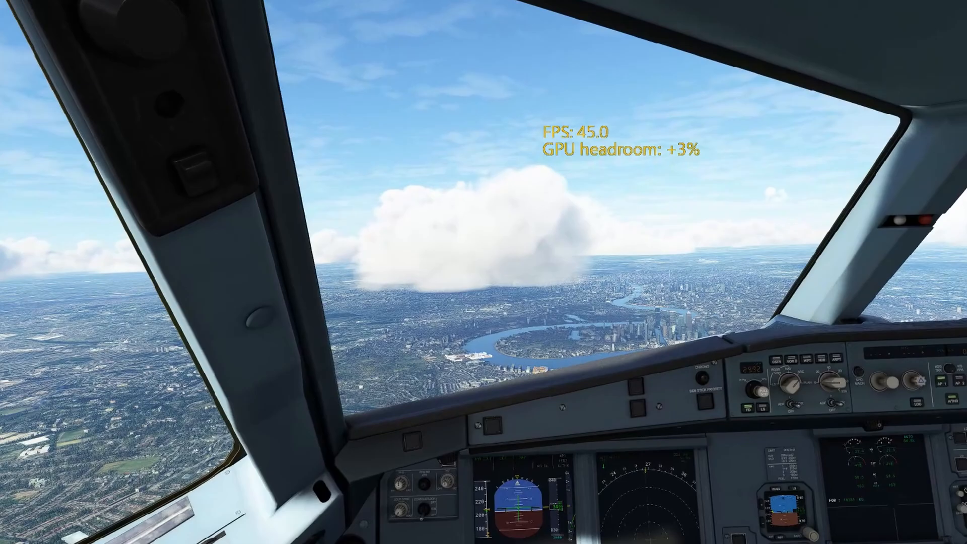